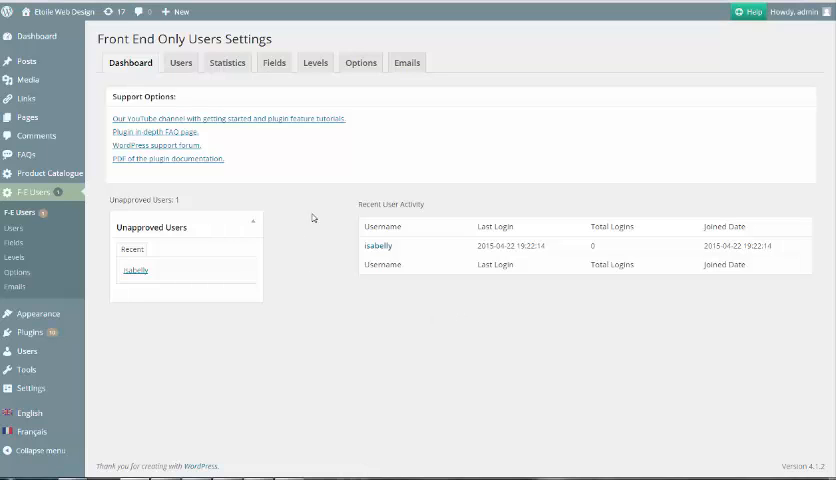
Set Admin Approval of Users to Yes in the plugin Options and save
left_click(360, 62)
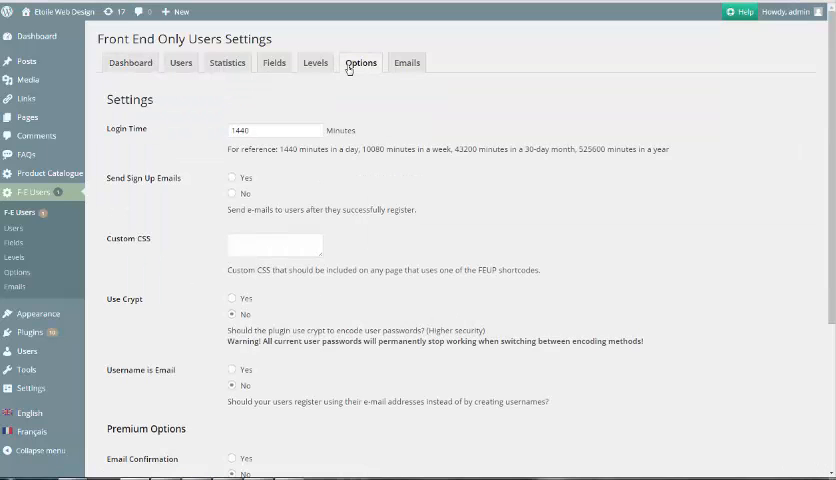
scroll("down", 3)
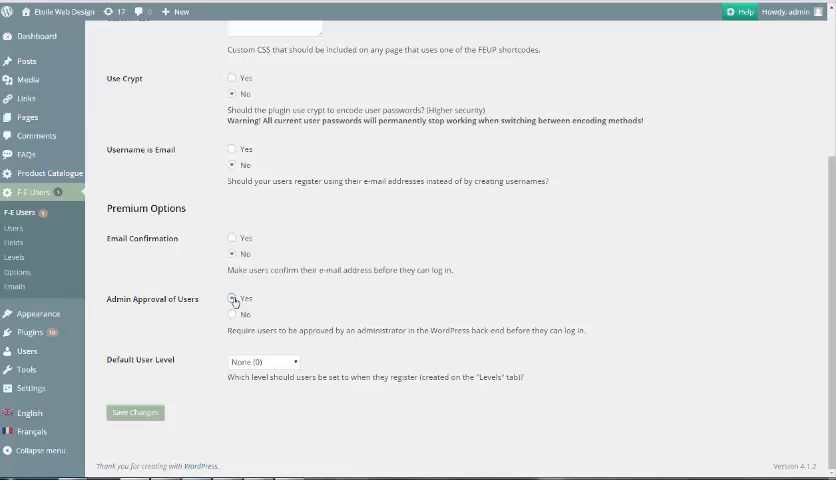
left_click(232, 298)
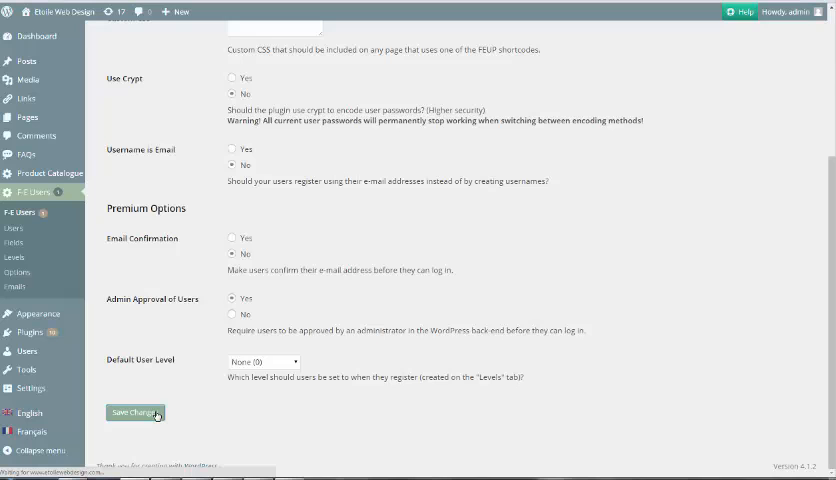
left_click(133, 412)
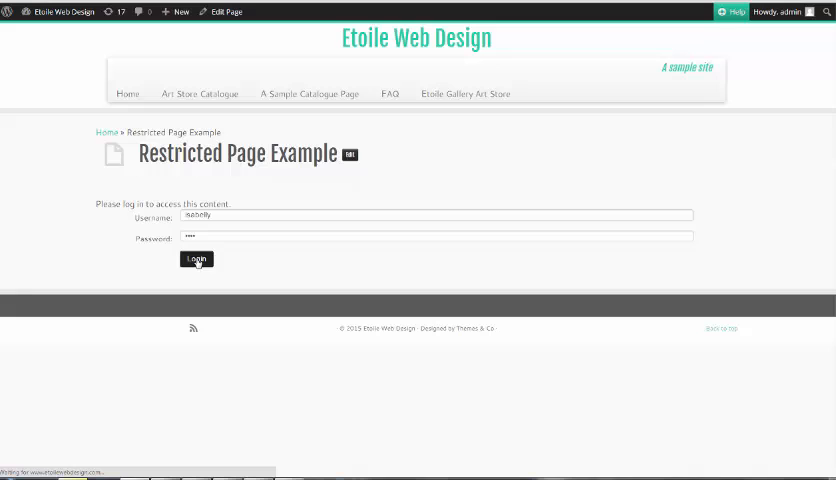
Submit isabelly's login on the Restricted Page Example
left_click(196, 260)
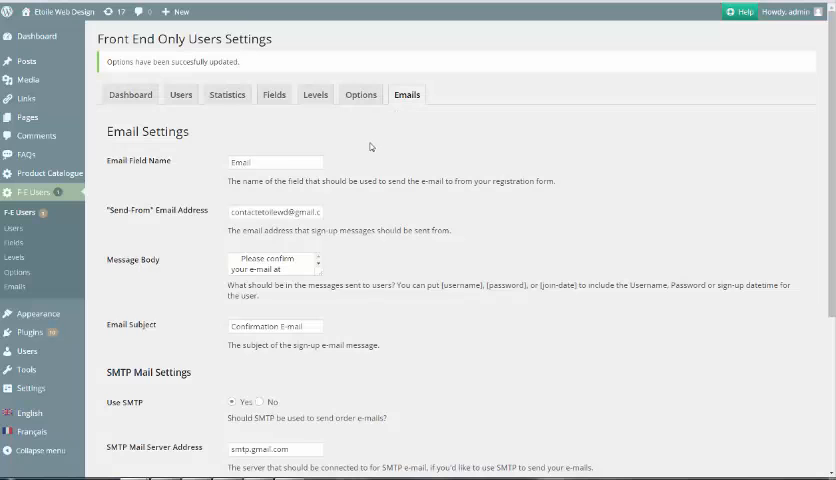
Review the SMTP settings (smtp.gmail.com, port 25) and save the email settings
scroll("down", 3)
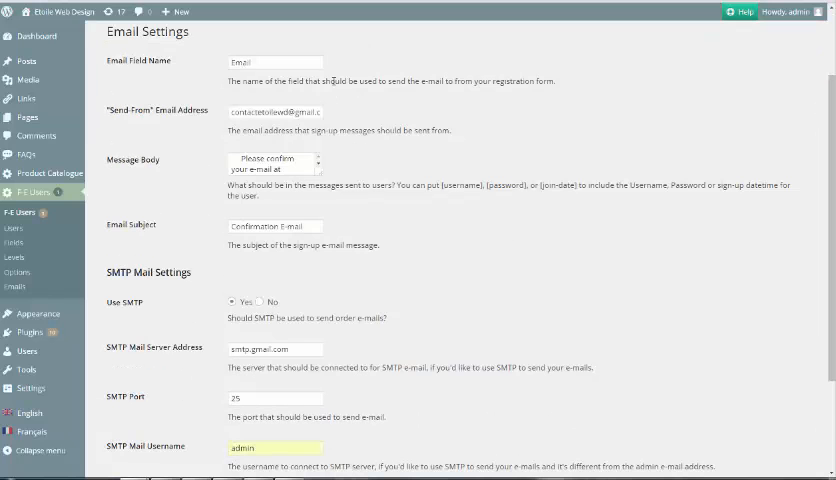
scroll("down", 3)
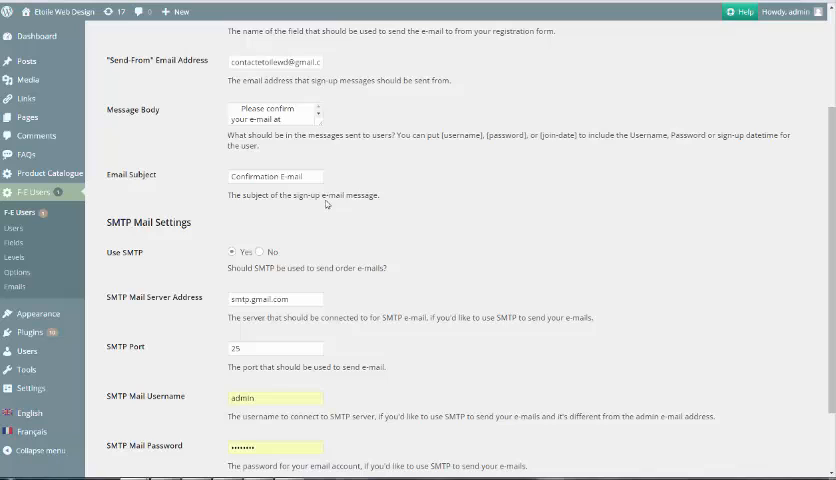
scroll("down", 3)
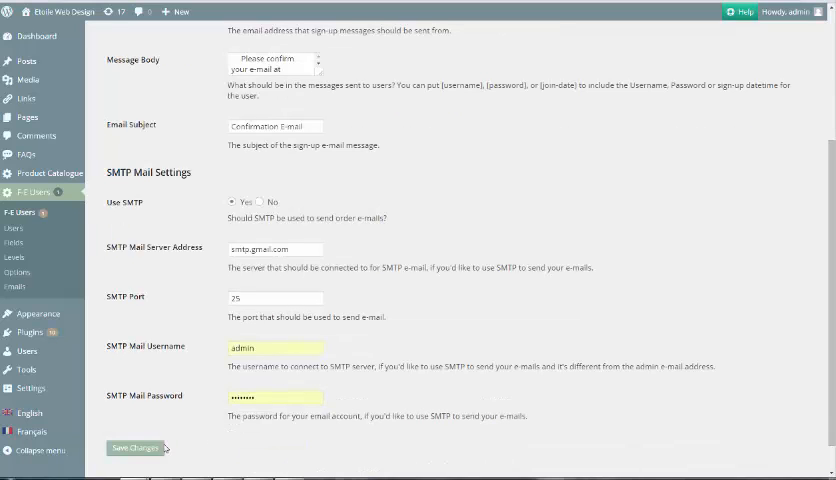
left_click(135, 447)
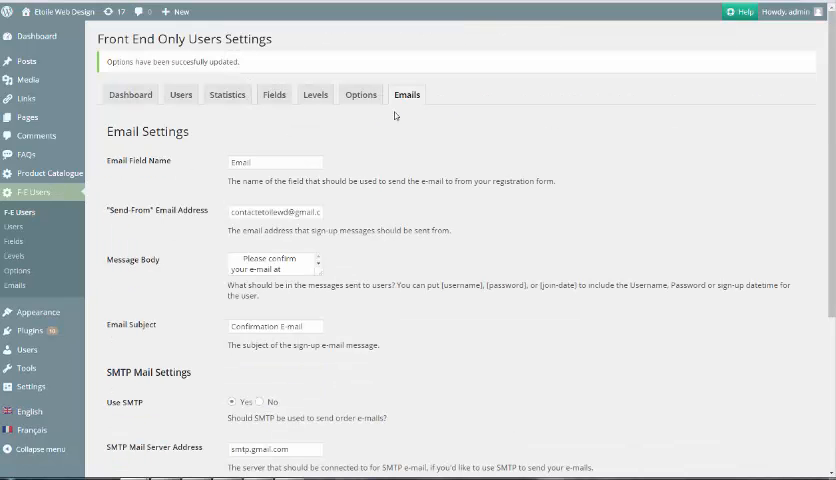
mouse_move(315, 94)
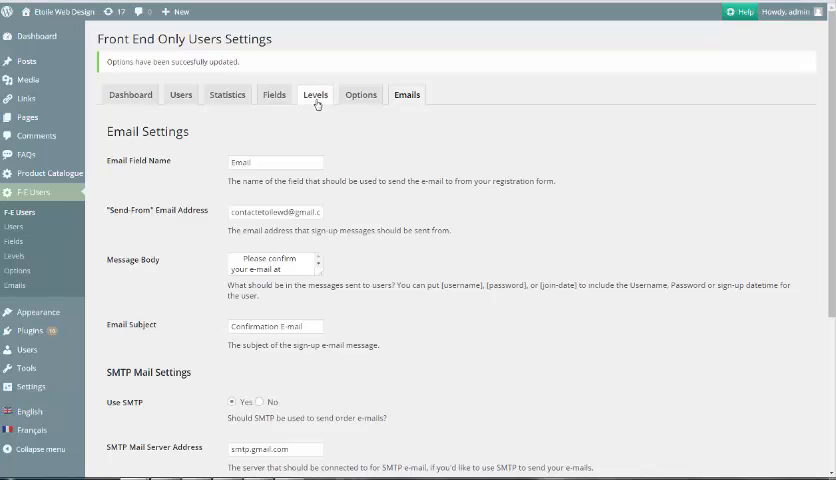
Show the Levels list with Regular User and focus the new level name field
left_click(315, 94)
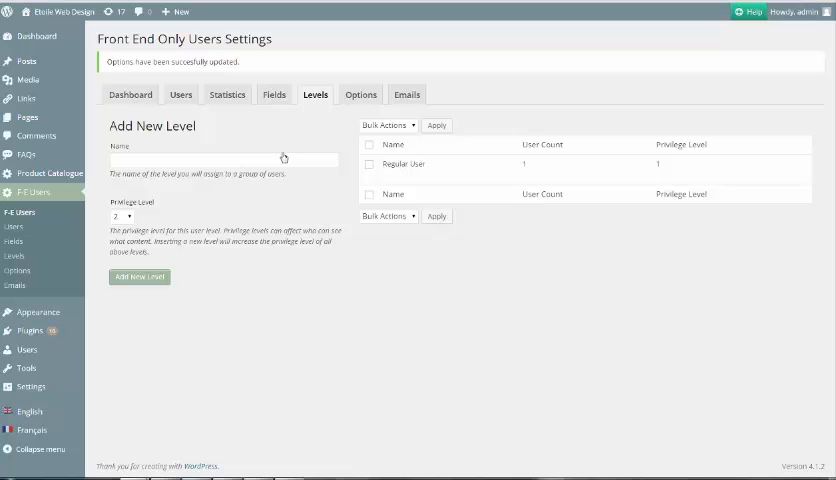
left_click(120, 215)
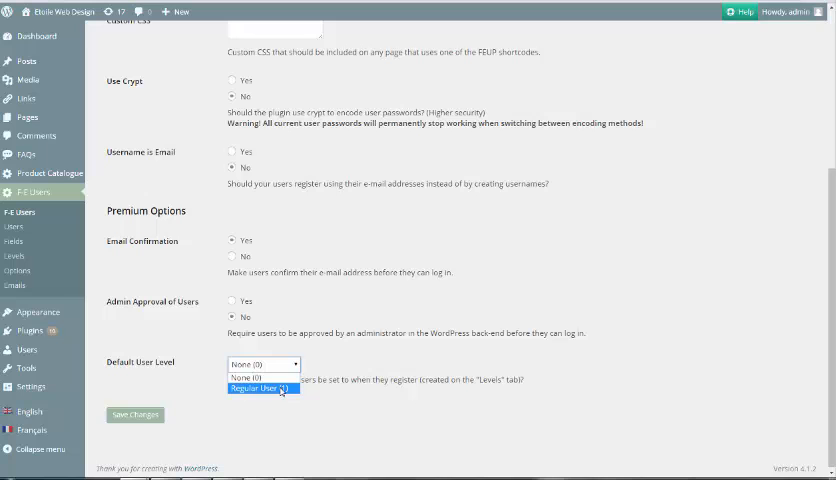
Choose Regular User (1) as the Default User Level
left_click(263, 389)
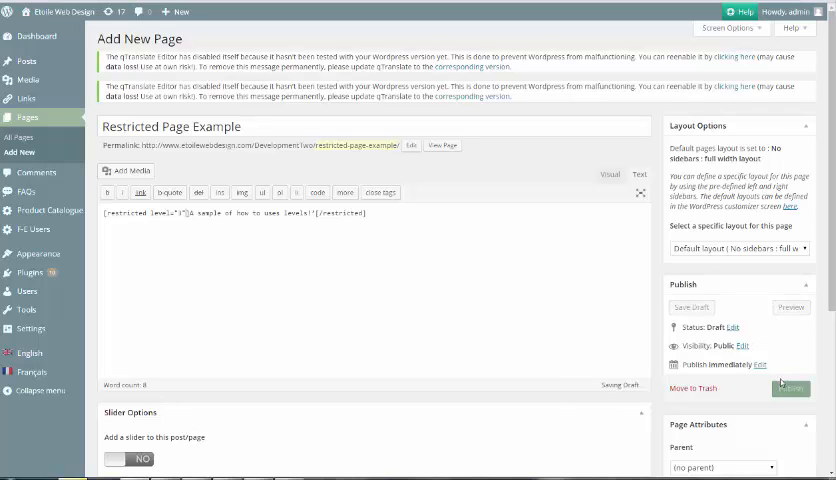
Publish the Restricted Page Example page and confirm publishing
left_click(791, 388)
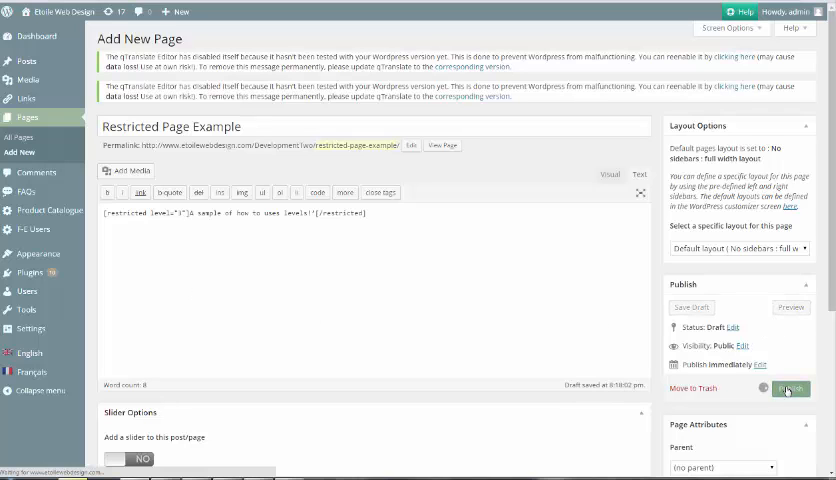
left_click(790, 389)
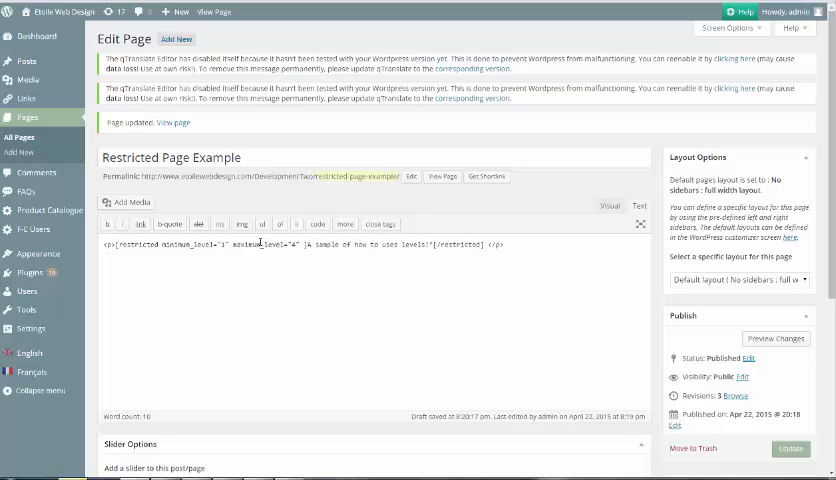
Restrict the page content to minimum level 1 and maximum level 4
left_click(789, 448)
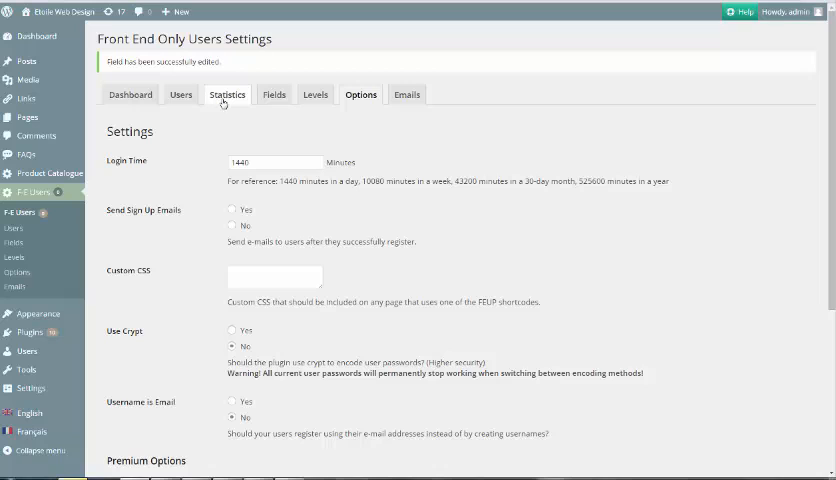
View user statistics, download plugin version 2.0.1, and open the developer's Front-End Users Plugin page
left_click(227, 94)
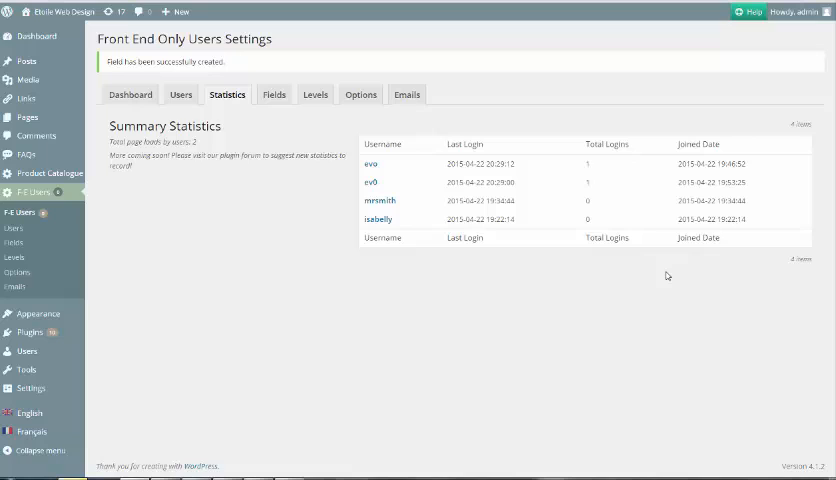
mouse_move(650, 265)
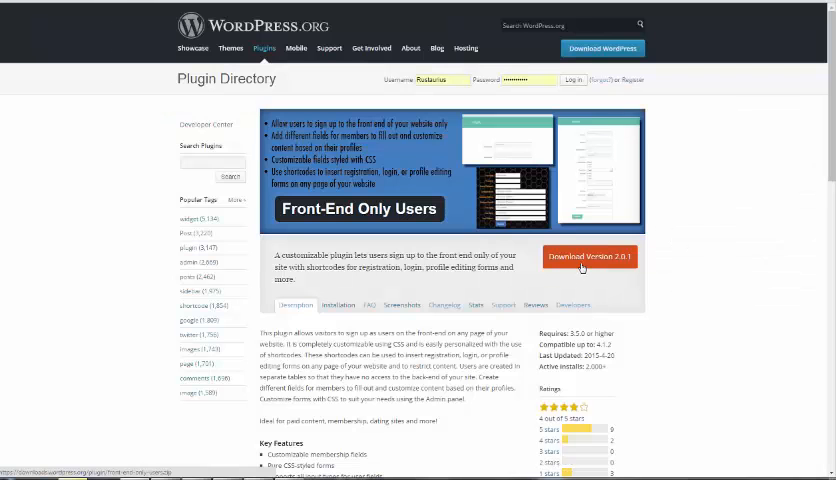
left_click(582, 257)
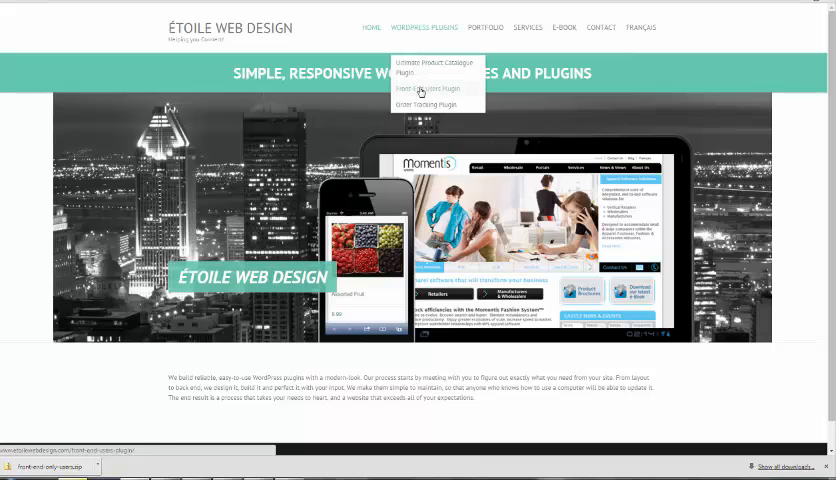
left_click(425, 88)
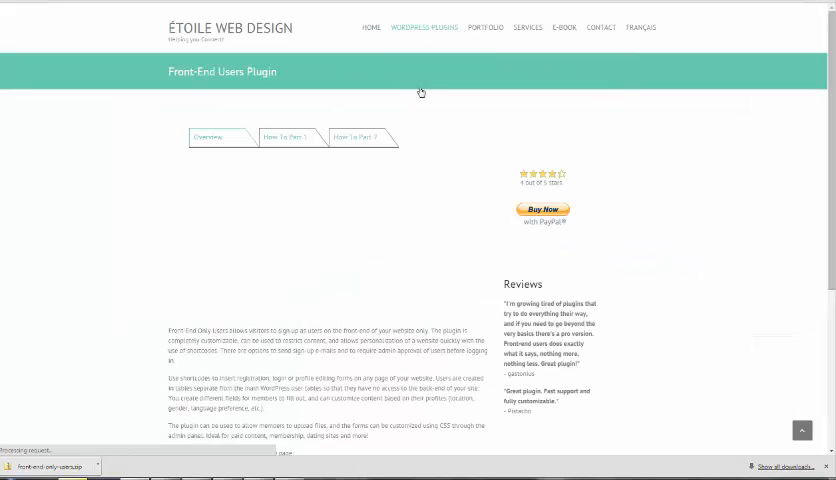